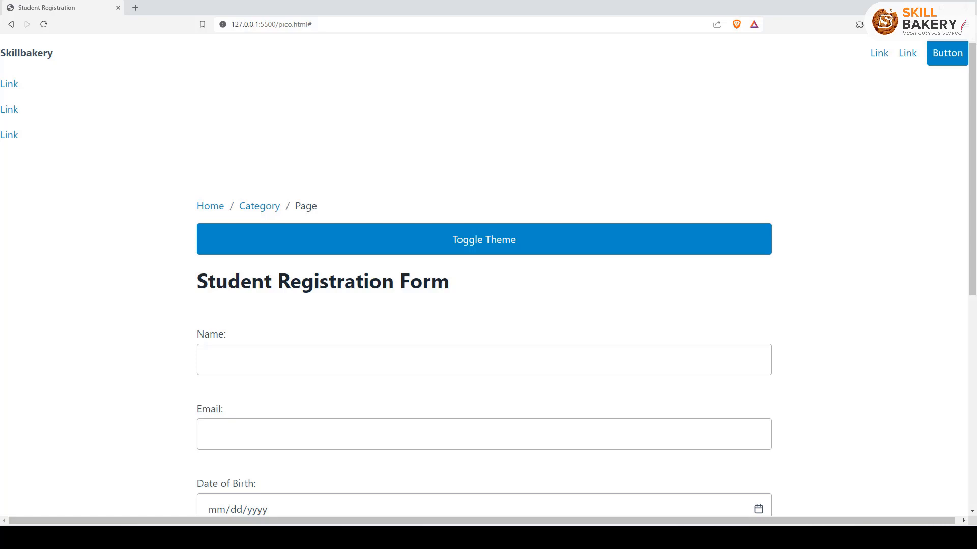
# - Scroll through pico.html and select the right-hand top navigation links code
pyautogui.scroll(-3)
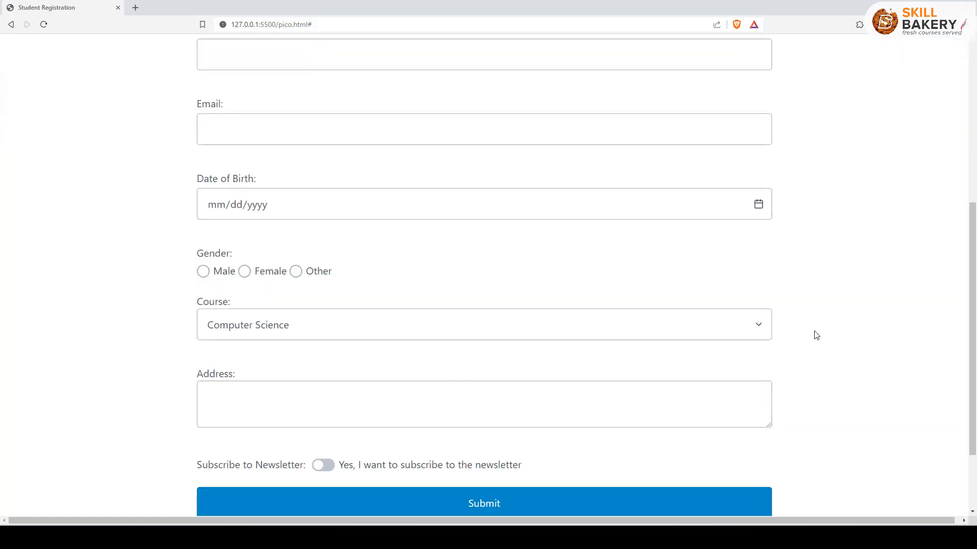
pyautogui.scroll(-3)
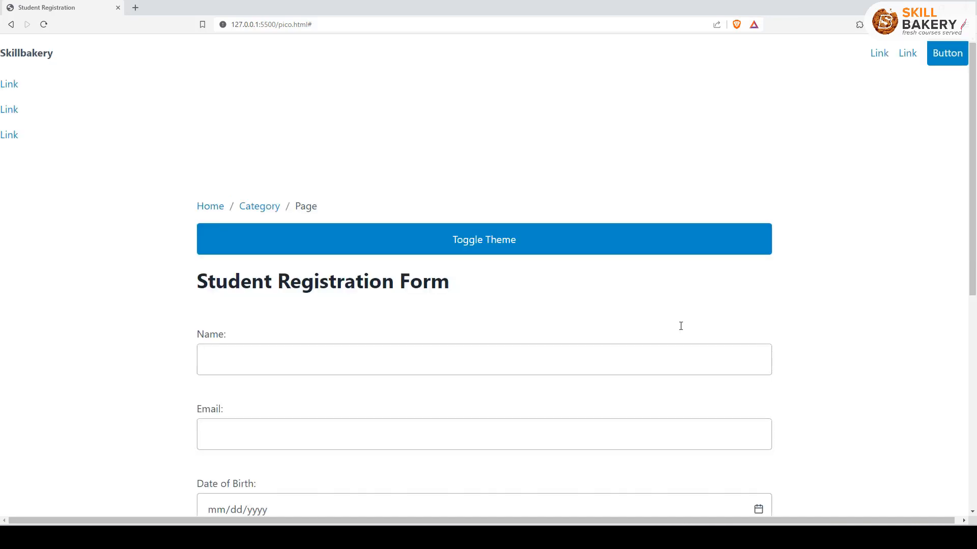
pyautogui.scroll(-3)
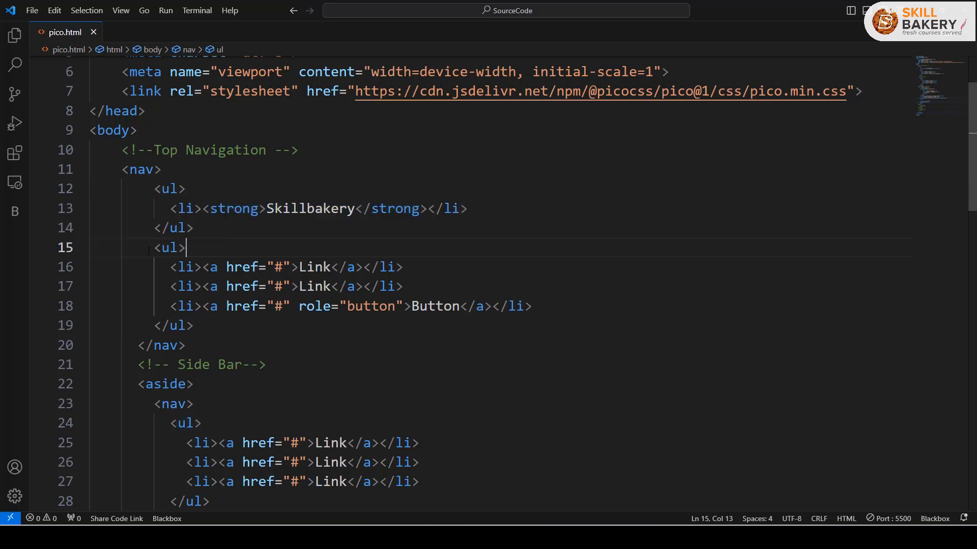
pyautogui.moveTo(184, 247); pyautogui.dragTo(193, 325)
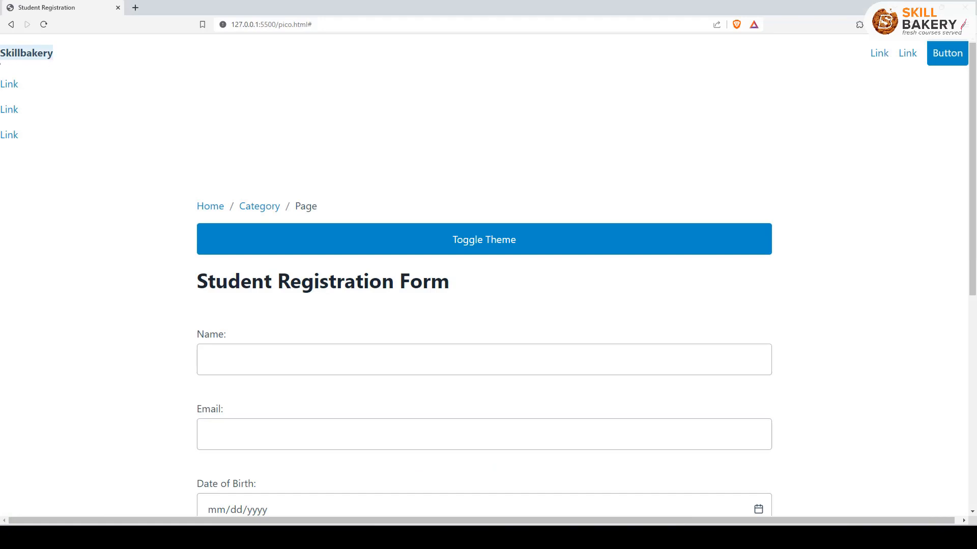
pyautogui.moveTo(879, 53)
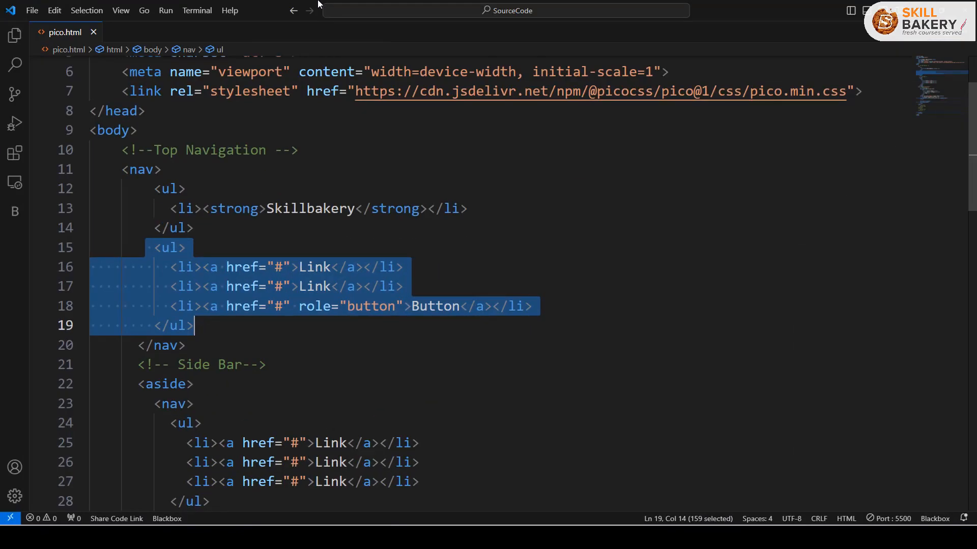
pyautogui.scroll(-3)
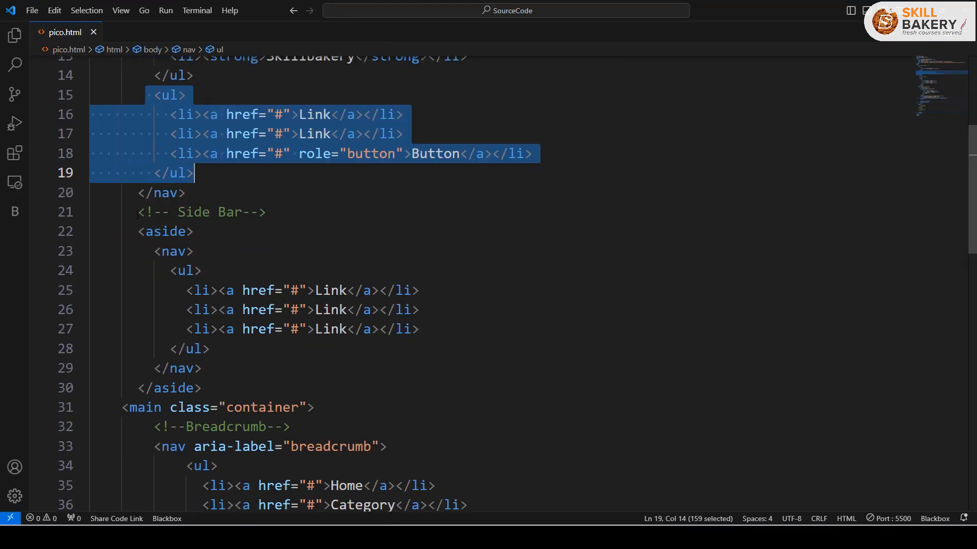
pyautogui.click(180, 252)
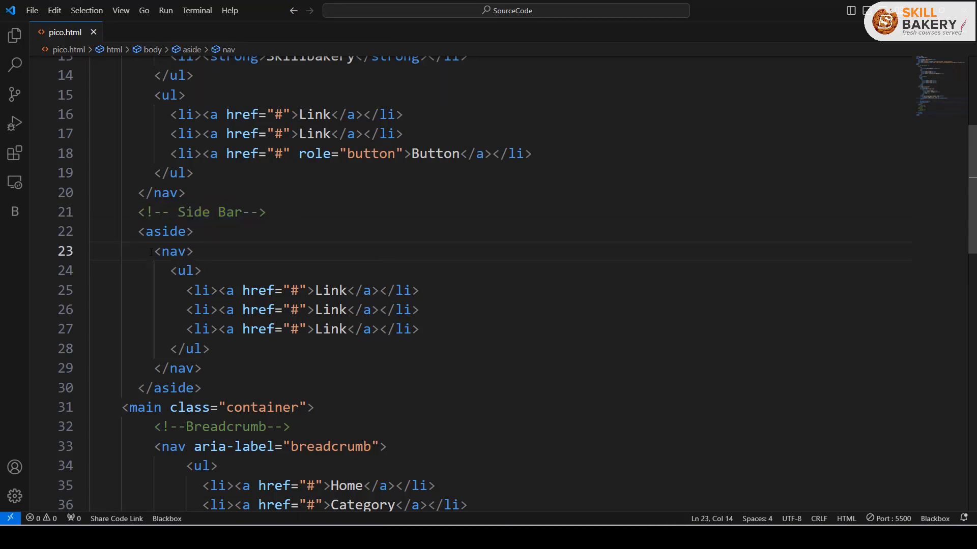
pyautogui.moveTo(153, 251); pyautogui.dragTo(200, 368)
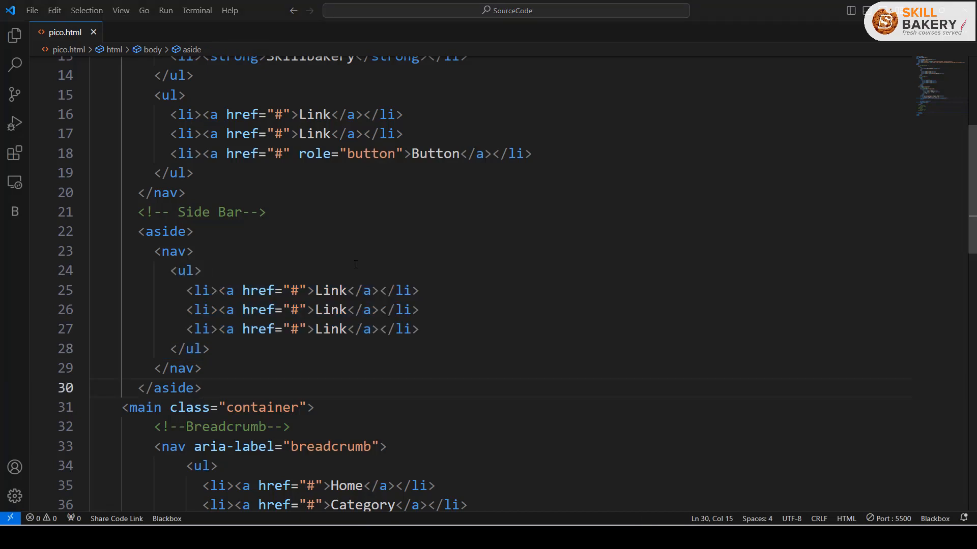
# - Insert <progress value="25" max="100"></progress> beside the indeterminate progress after </form>
pyautogui.scroll(-3)
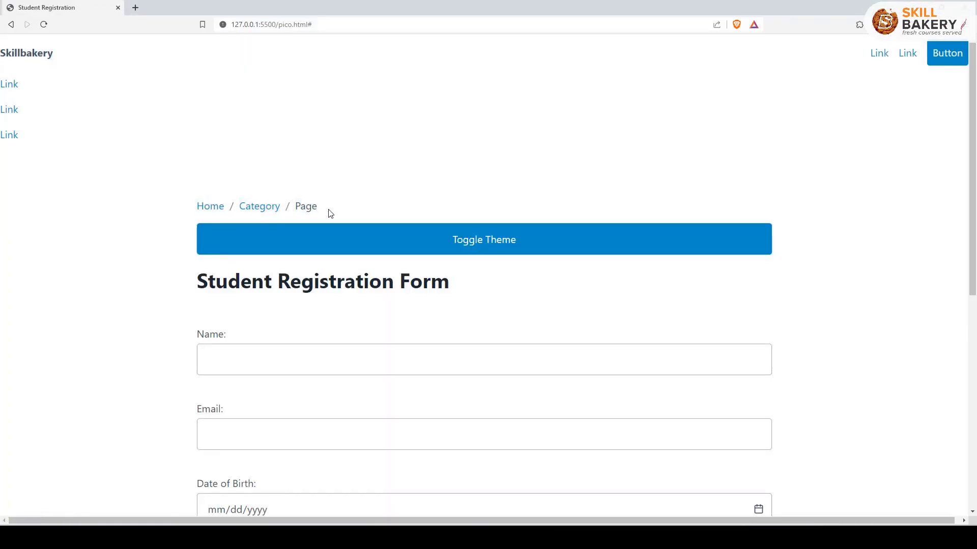
pyautogui.moveTo(211, 206)
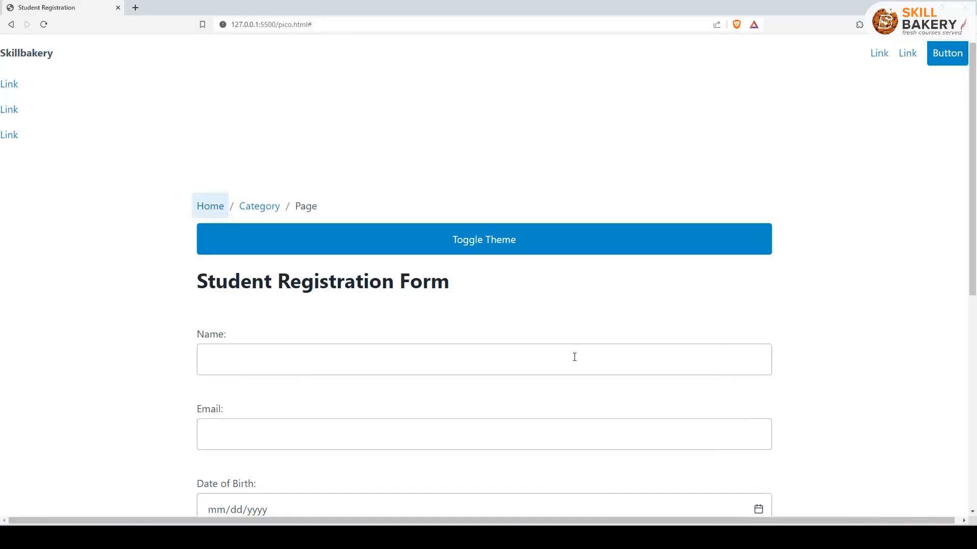
pyautogui.scroll(-3)
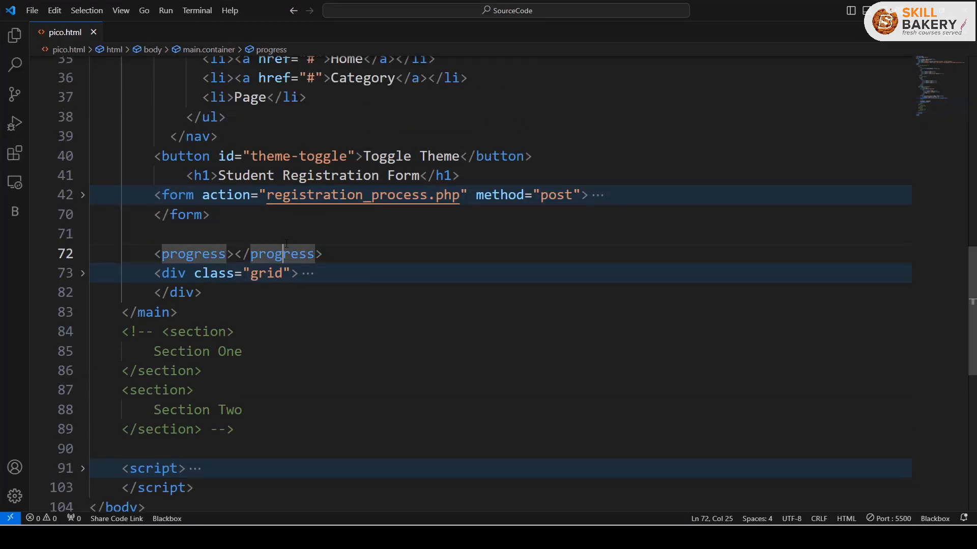
pyautogui.write('<progress value="25" max="100"></progress>')
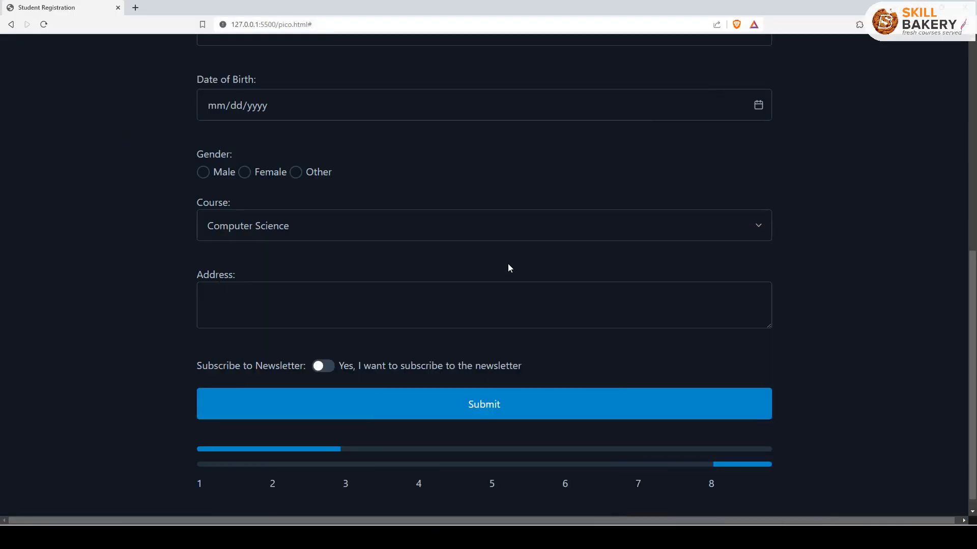
# - Scroll the Brave page below Submit to view the quarter-filled and indeterminate bars
pyautogui.scroll(-3)
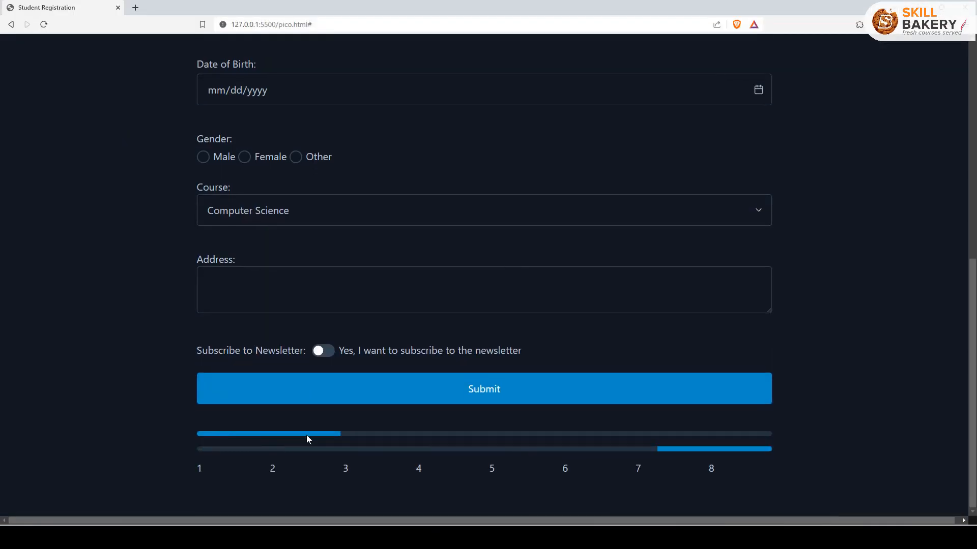